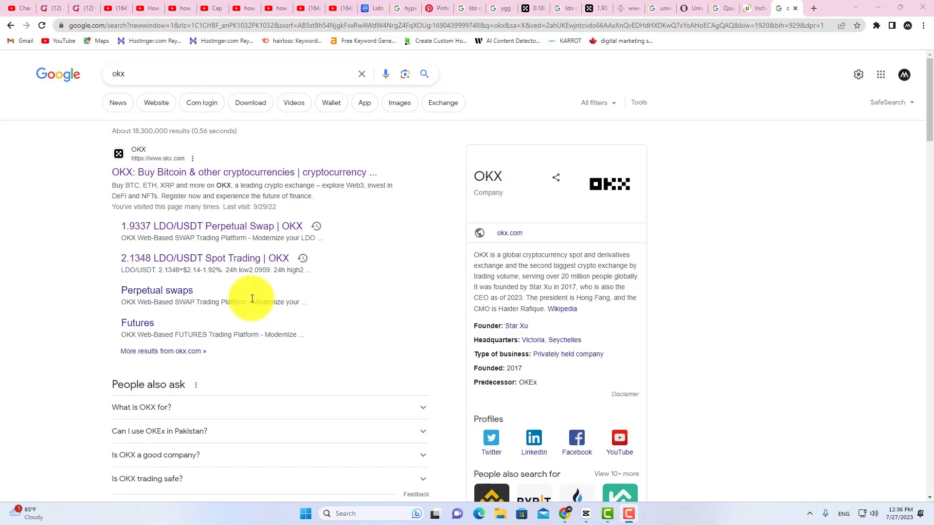
pyautogui.moveTo(52, 94)
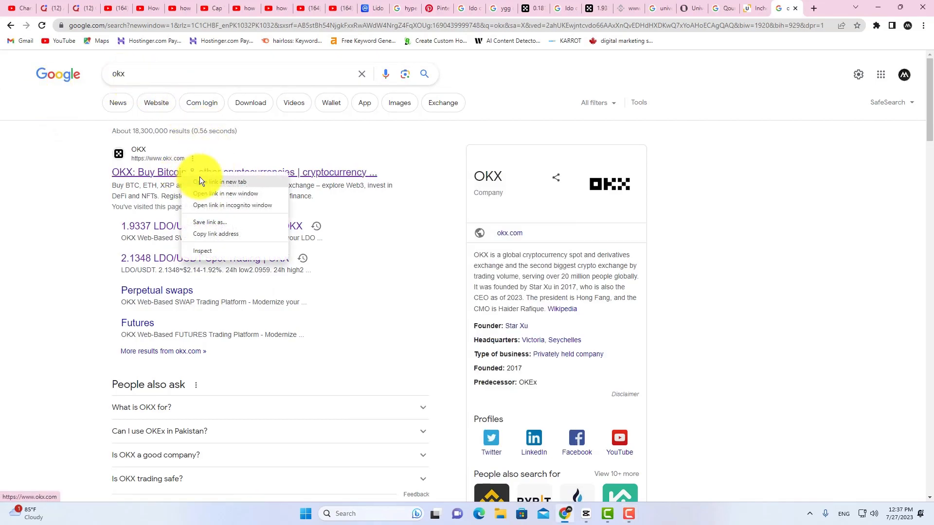
# Open the official OKX site search result in a new browser tab
pyautogui.click(221, 185)
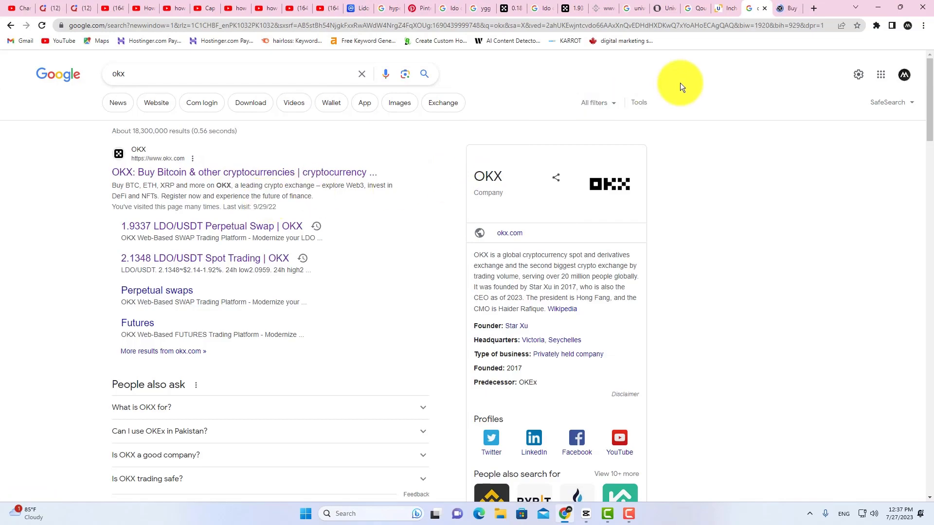
# Switch to the new OKX tab and start logging in from the homepage
pyautogui.click(243, 172)
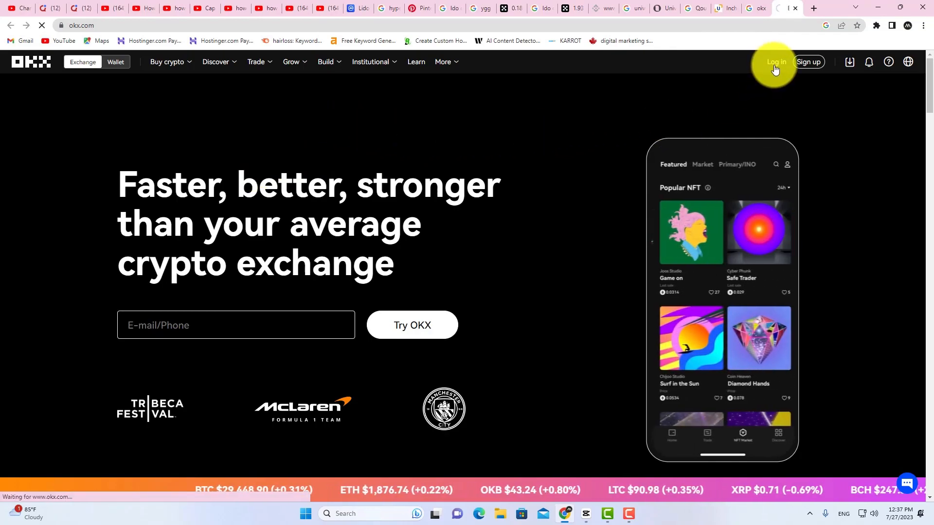
pyautogui.click(775, 62)
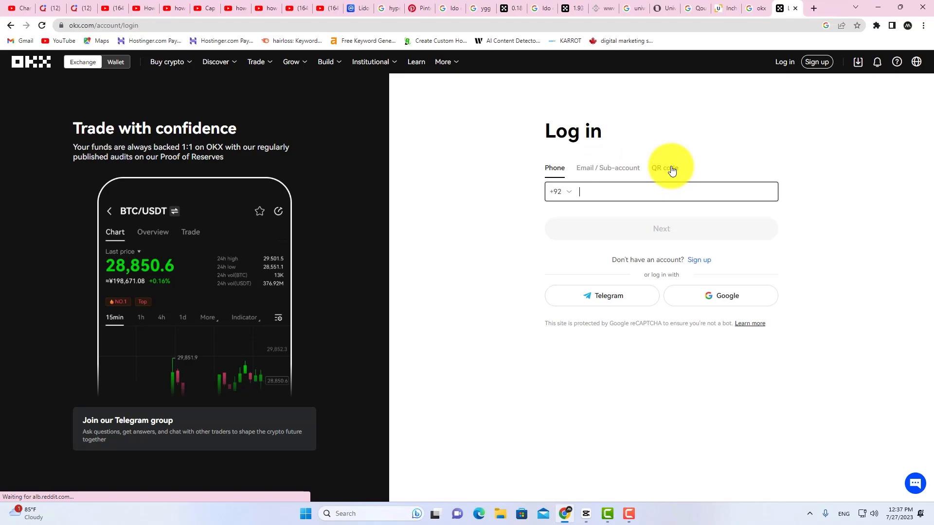
# Switch the login page to QR code sign-in for scanning with the OKX app
pyautogui.click(662, 167)
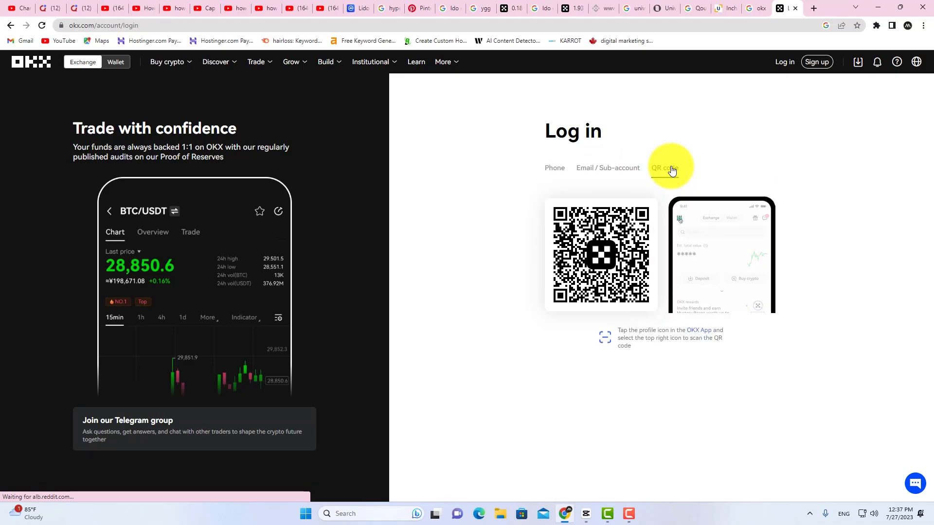
pyautogui.click(664, 168)
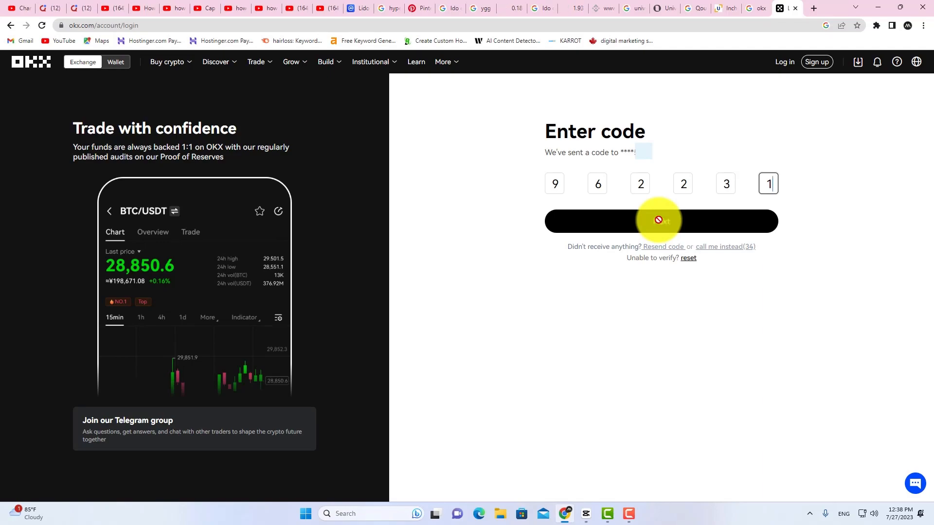
pyautogui.click(660, 220)
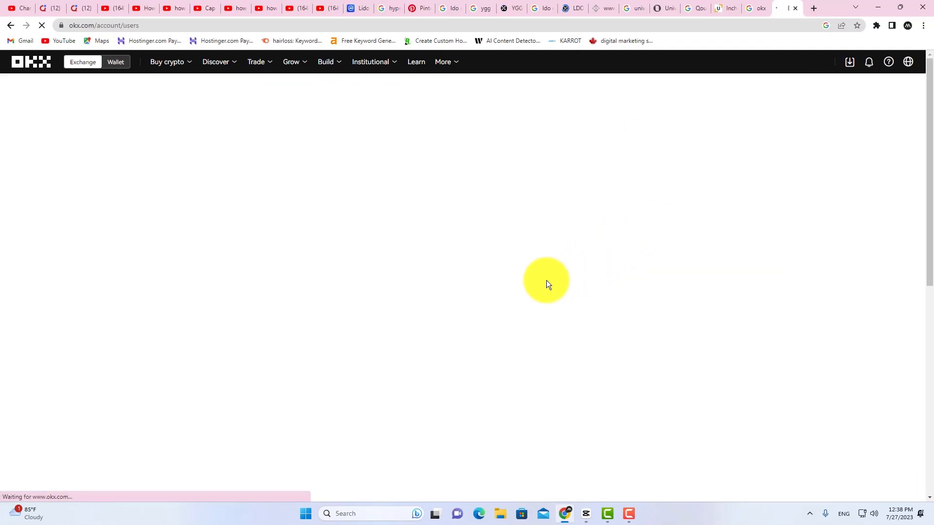